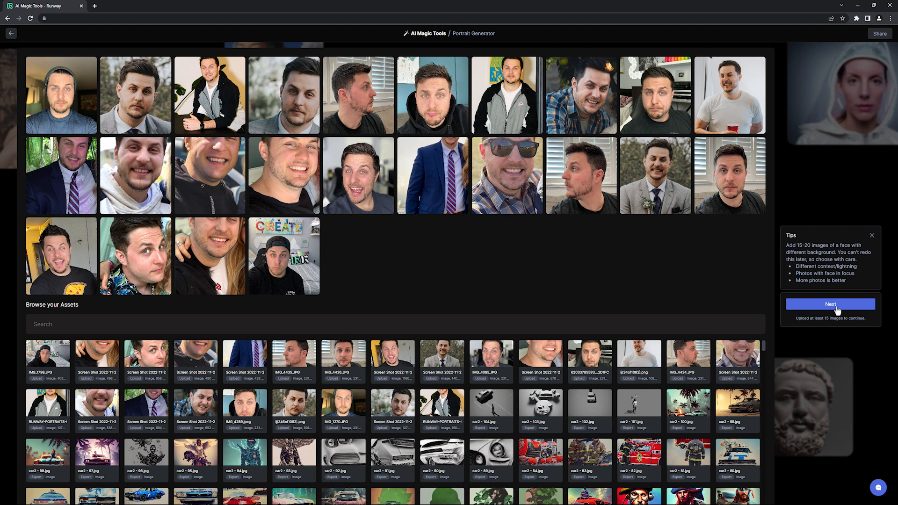
Step: Continue past the uploaded face photos and create portraits with avatar type portrait and keyword ian
{"action": "left_click", "coordinate": [829, 304]}
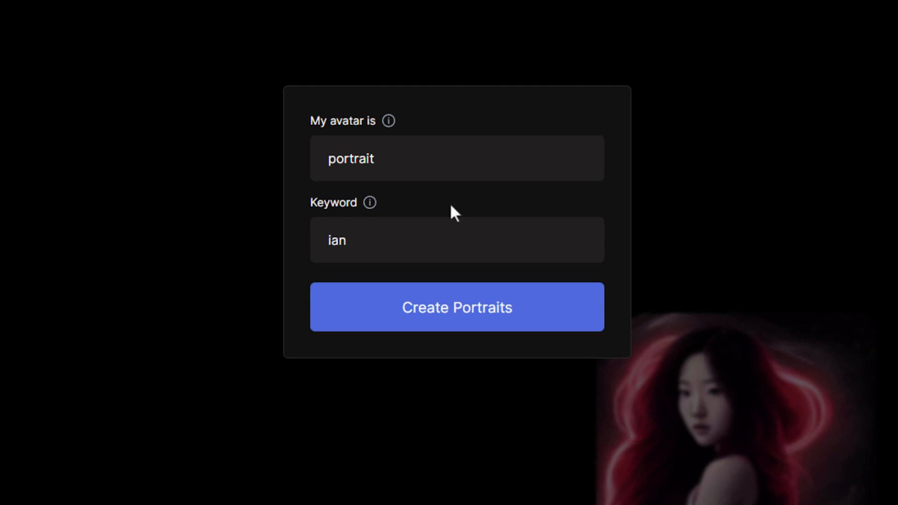
{"action": "mouse_move", "coordinate": [468, 325]}
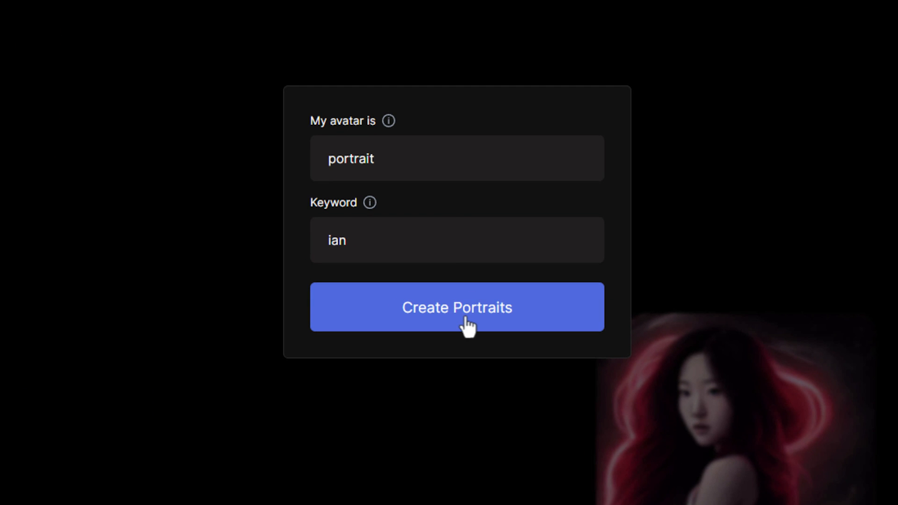
{"action": "left_click", "coordinate": [456, 307]}
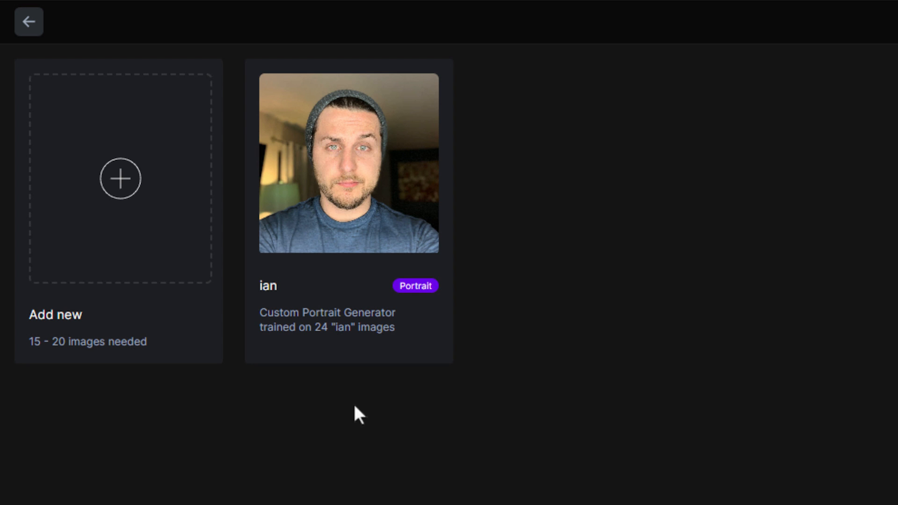
Step: Select the ian Portrait model card trained on 24 images
{"action": "left_click", "coordinate": [347, 162]}
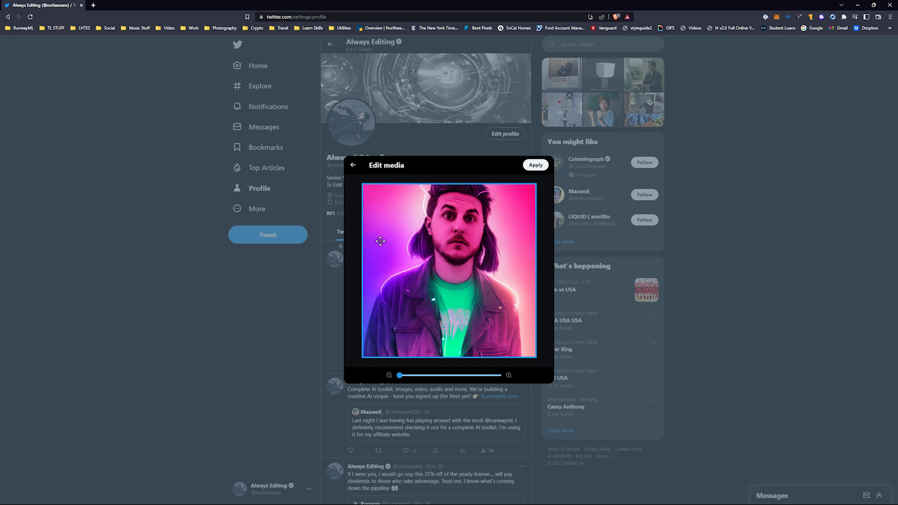
Step: Apply the crop and zoom to the pink-and-purple portrait as the Twitter profile photo
{"action": "left_click", "coordinate": [535, 164]}
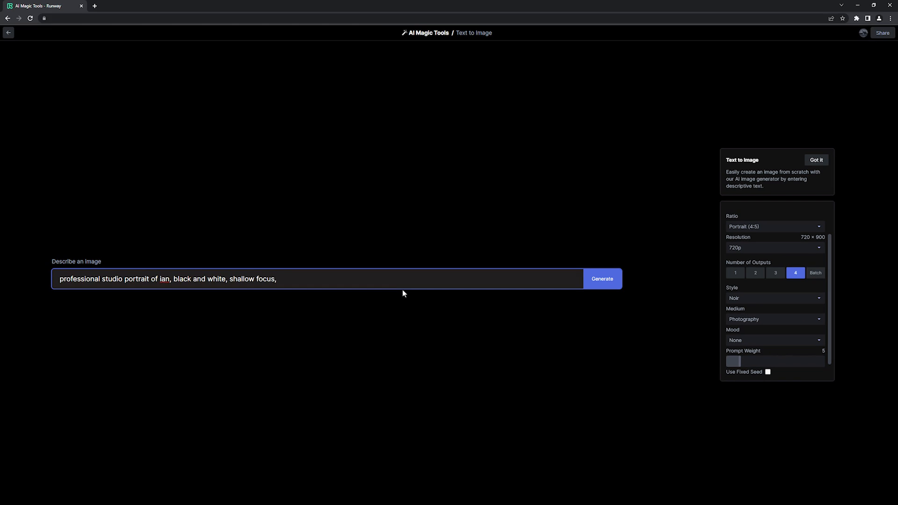
Step: Extend the prompt with 'bokeh, artistic', generate the black-and-white ian portraits, then return to AI Magic Tools
{"action": "type", "text": "bokeh,"}
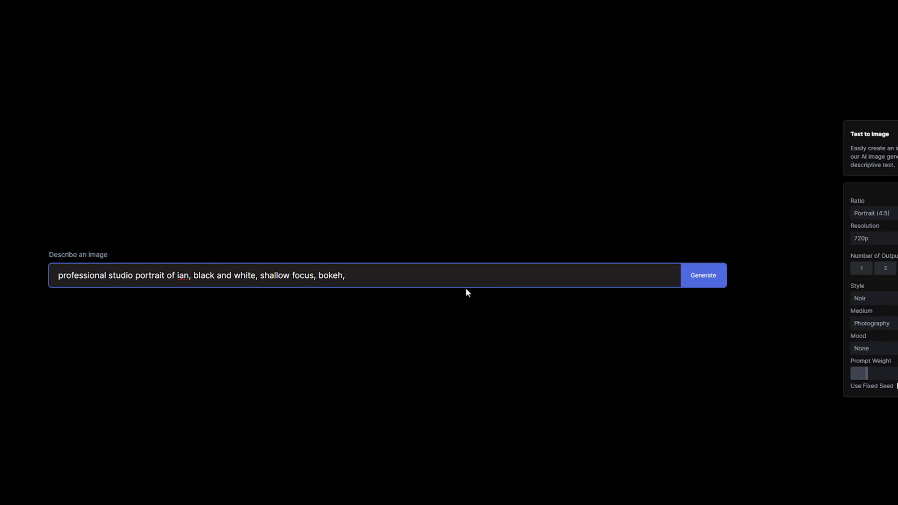
{"action": "type", "text": "artistic"}
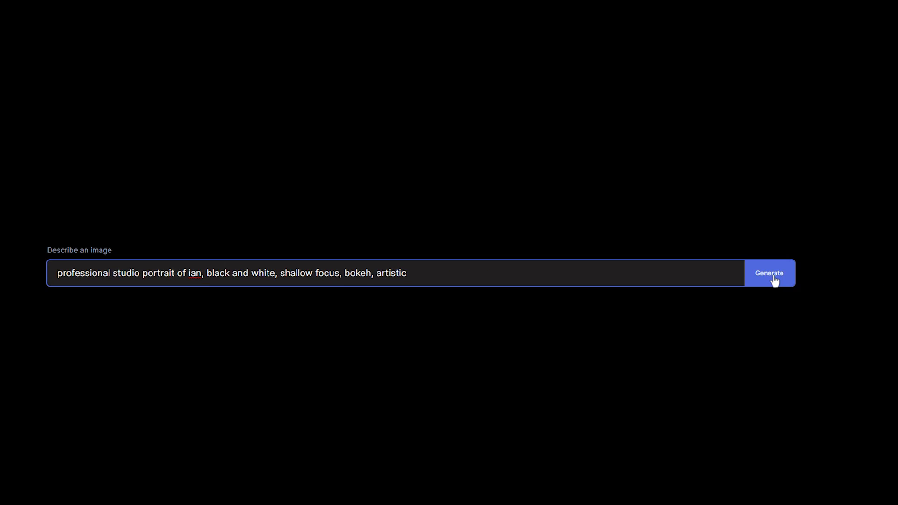
{"action": "left_click", "coordinate": [769, 272]}
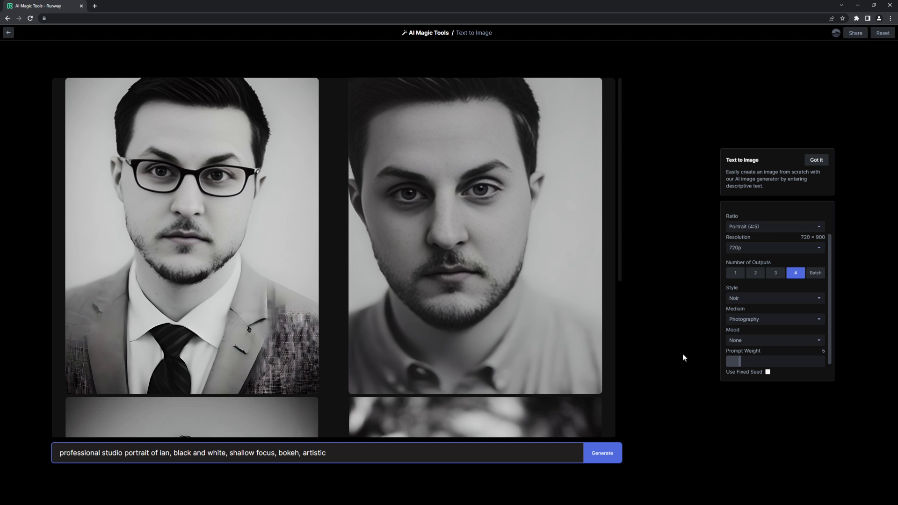
{"action": "left_click", "coordinate": [8, 33]}
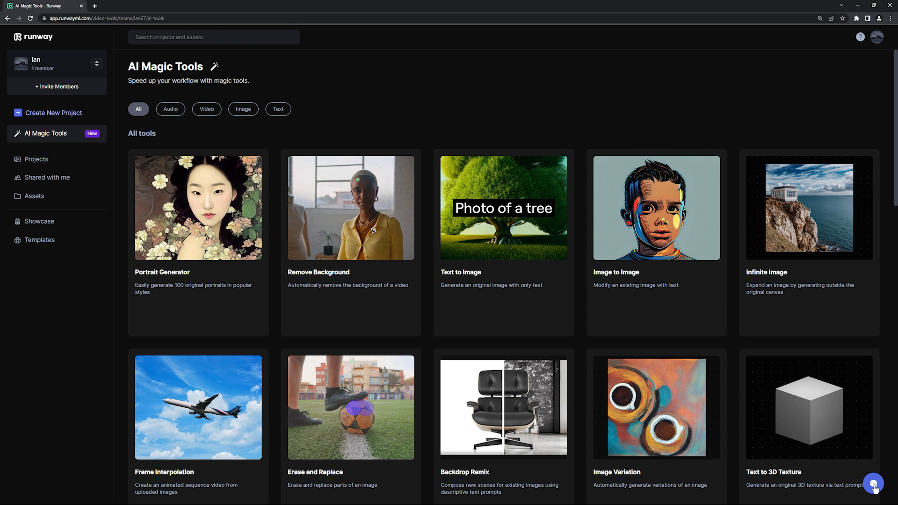
Step: Bring up the 'Leave us a message' support form from the bottom-right chat bubble
{"action": "left_click", "coordinate": [874, 483]}
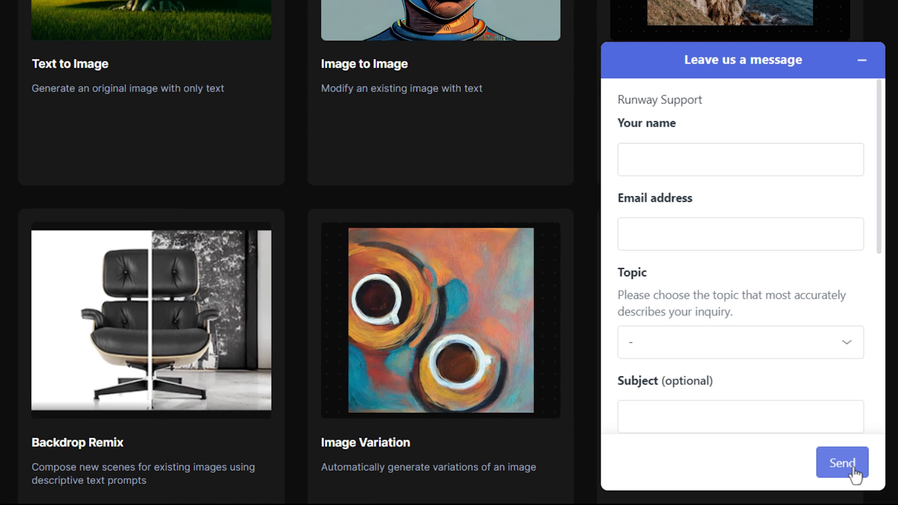